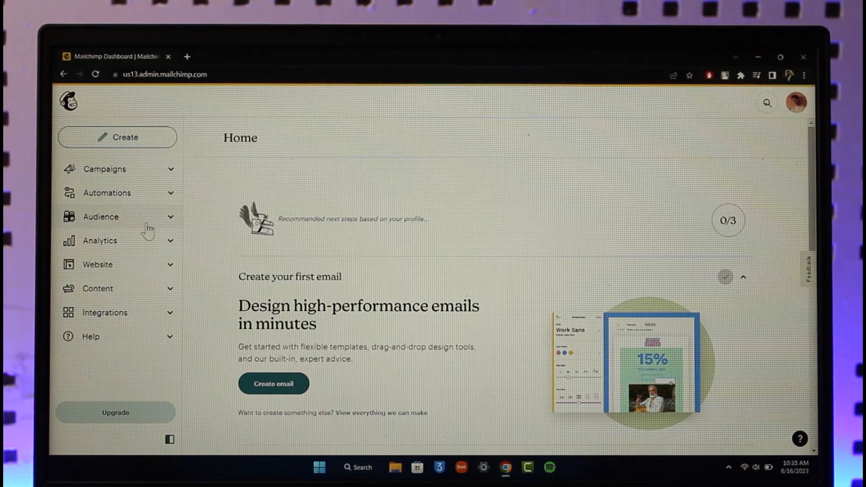
Navigate from Audience in the sidebar to the Kraaspan audience's All contacts list
left_click(101, 216)
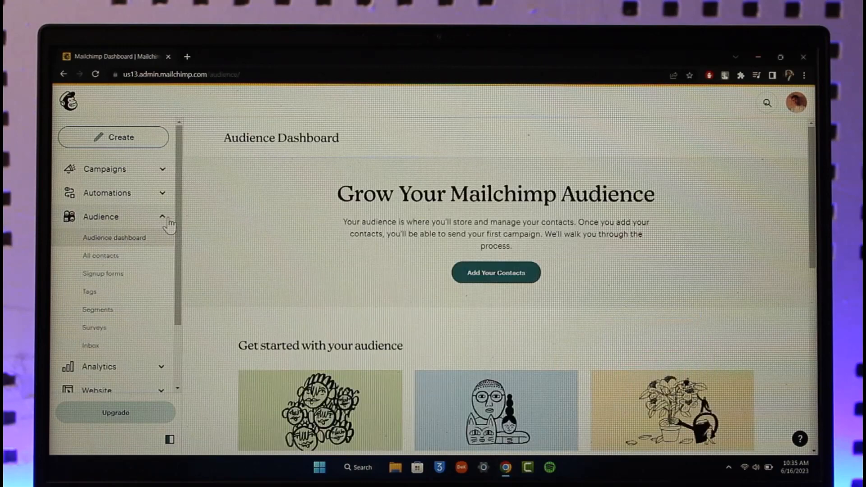
mouse_move(119, 260)
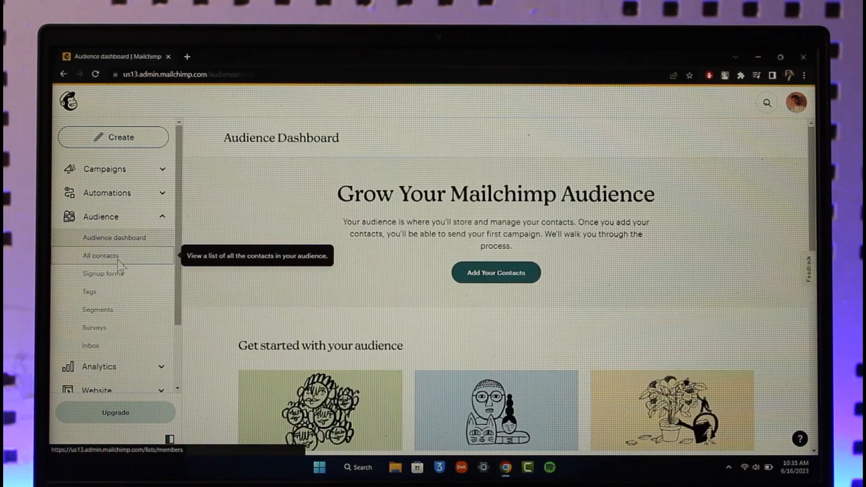
left_click(100, 256)
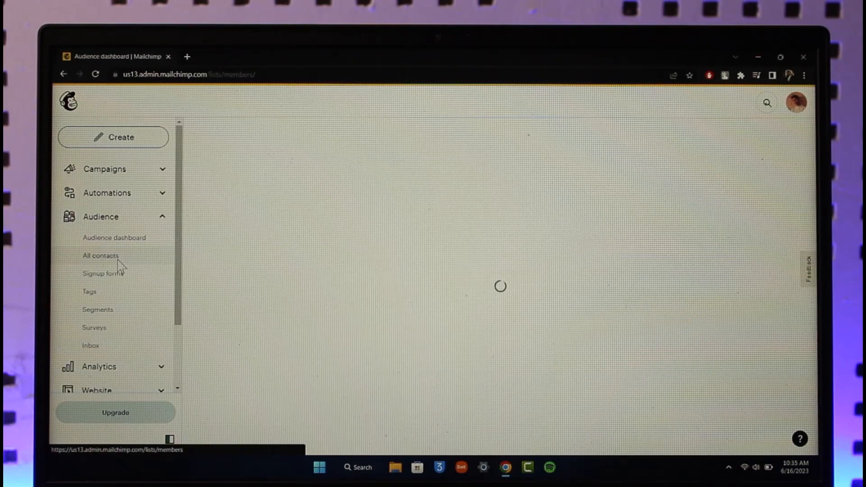
left_click(101, 256)
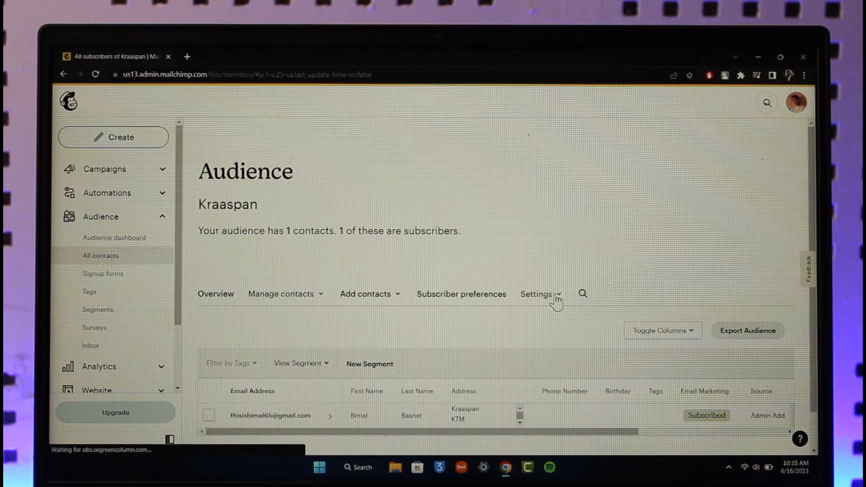
Choose Audience name and defaults from the audience Settings dropdown
left_click(538, 294)
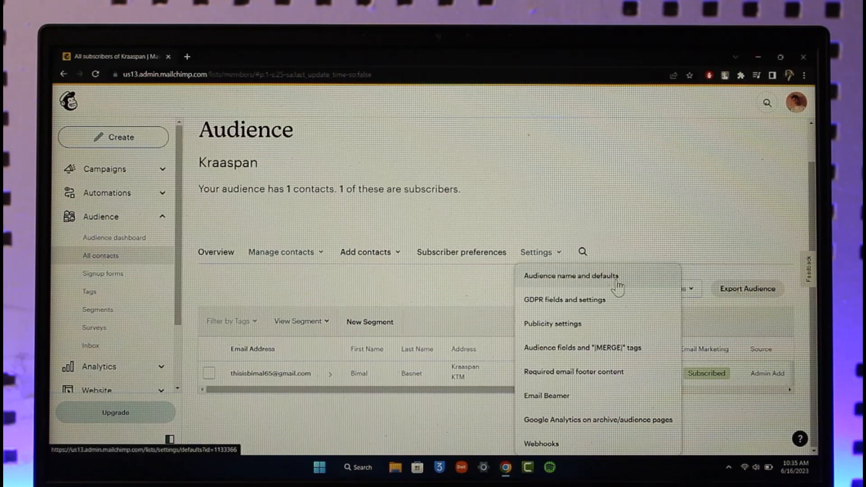
left_click(571, 276)
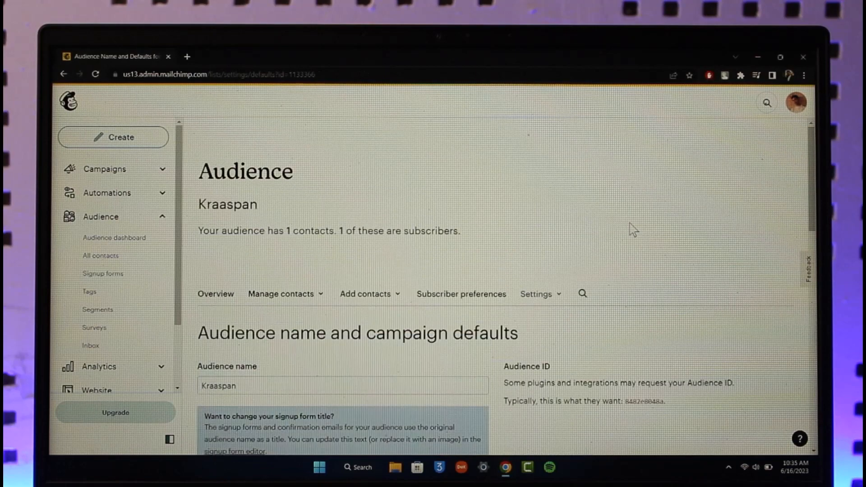
Review the Campaign defaults sender name and email address further down the settings page
scroll("down", 3)
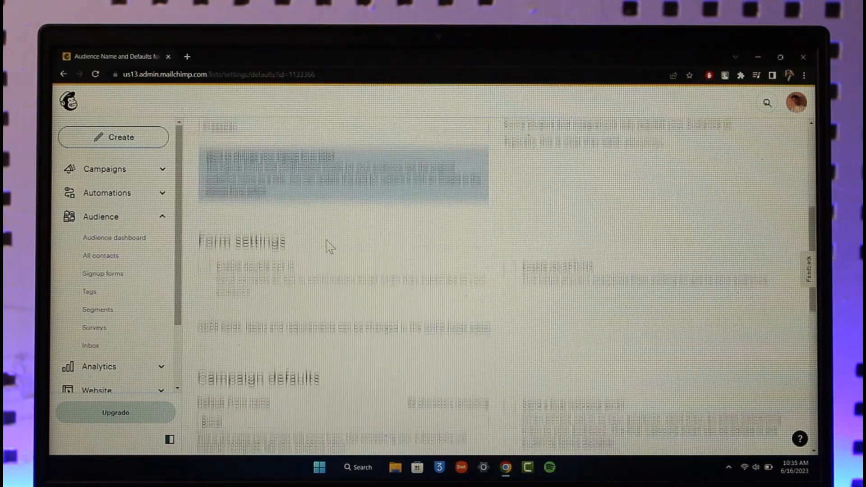
scroll("down", 3)
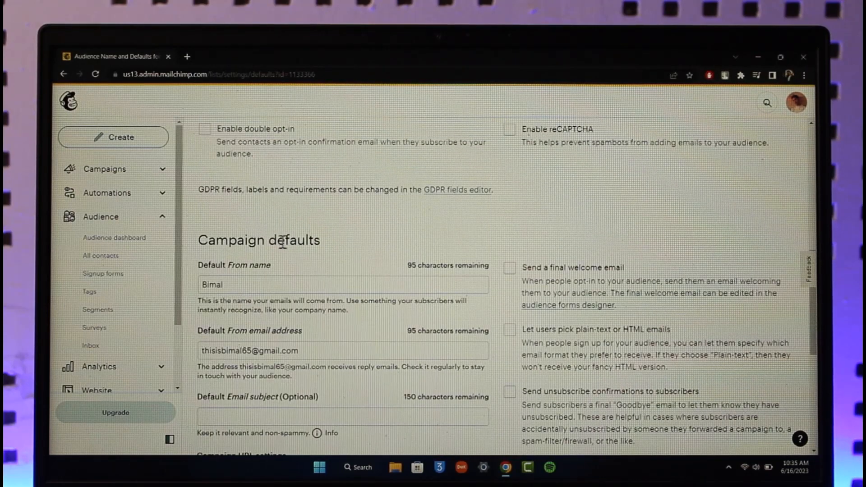
scroll("down", 3)
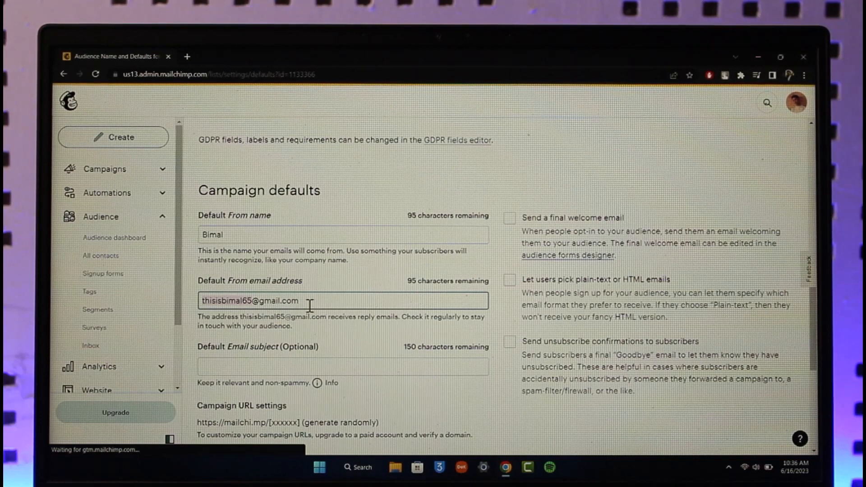
mouse_move(347, 296)
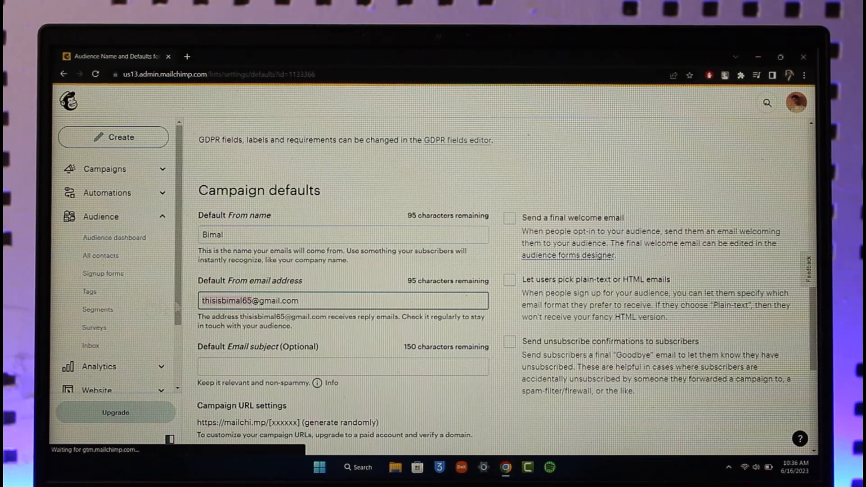
scroll("down", 3)
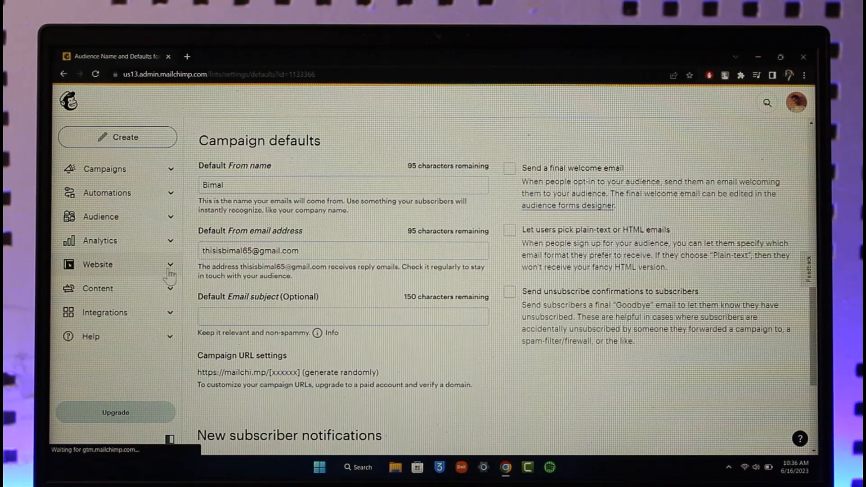
Navigate via Website in the sidebar to the Domains page for domain verification
left_click(97, 264)
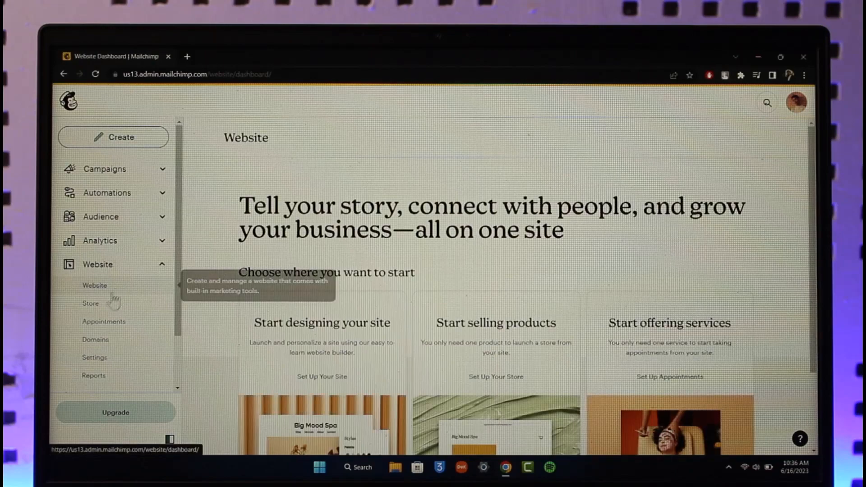
left_click(96, 276)
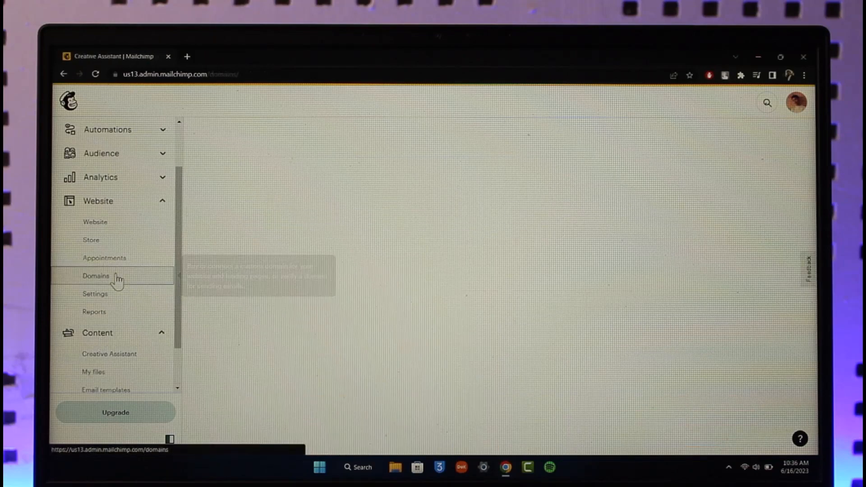
left_click(95, 276)
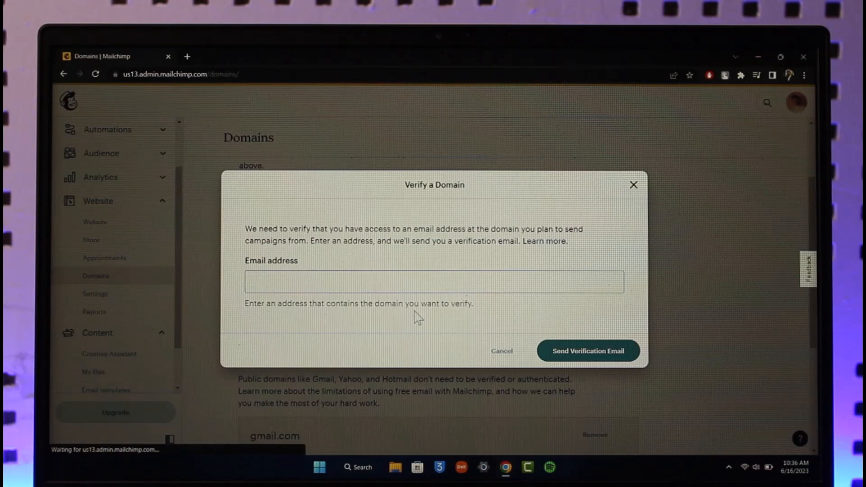
mouse_move(665, 217)
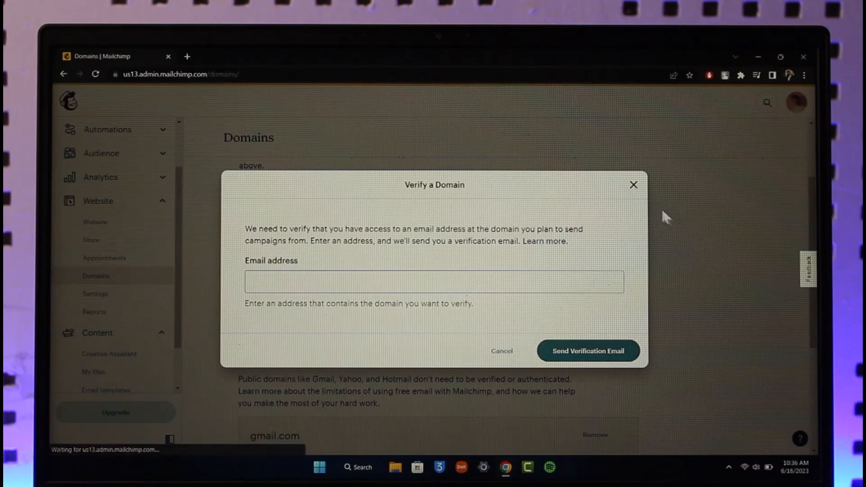
left_click(633, 183)
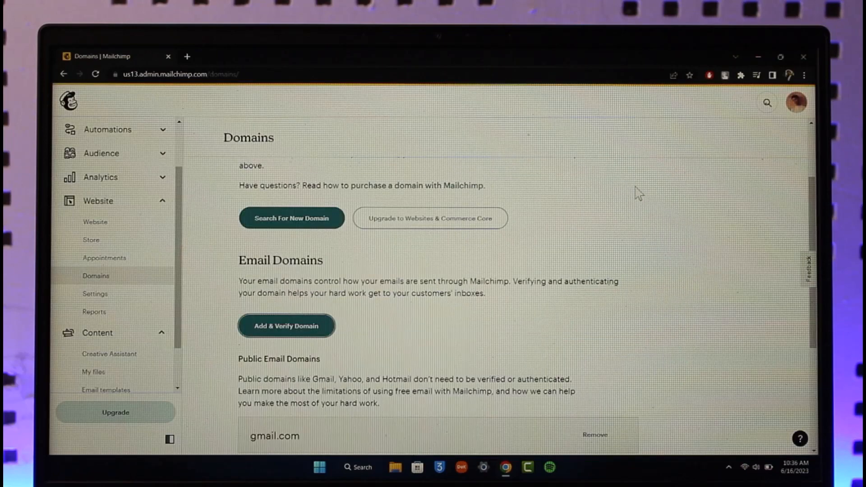
mouse_move(70, 101)
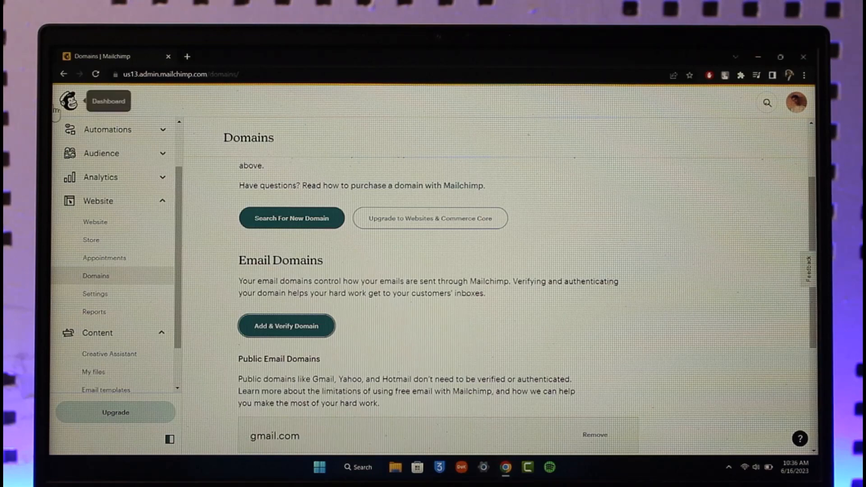